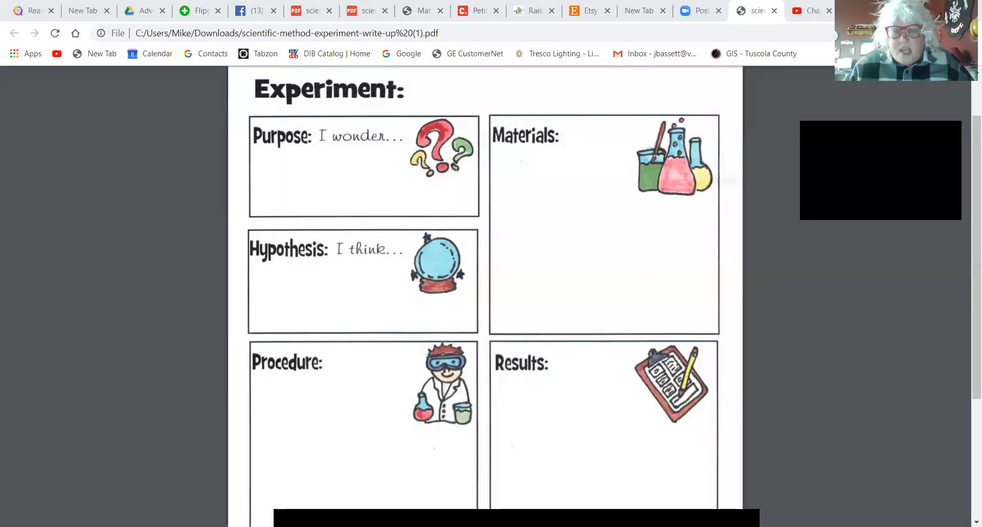
mouse_move(778, 399)
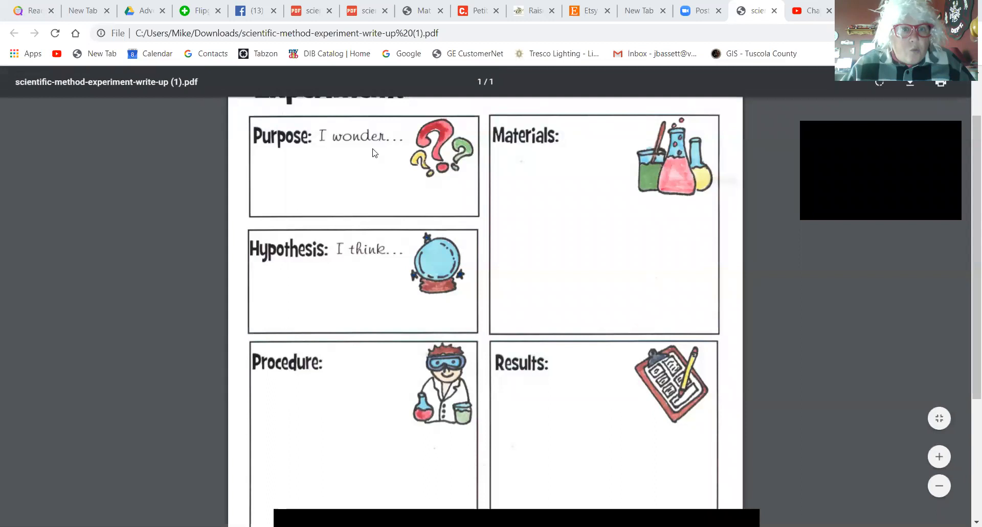
mouse_move(385, 180)
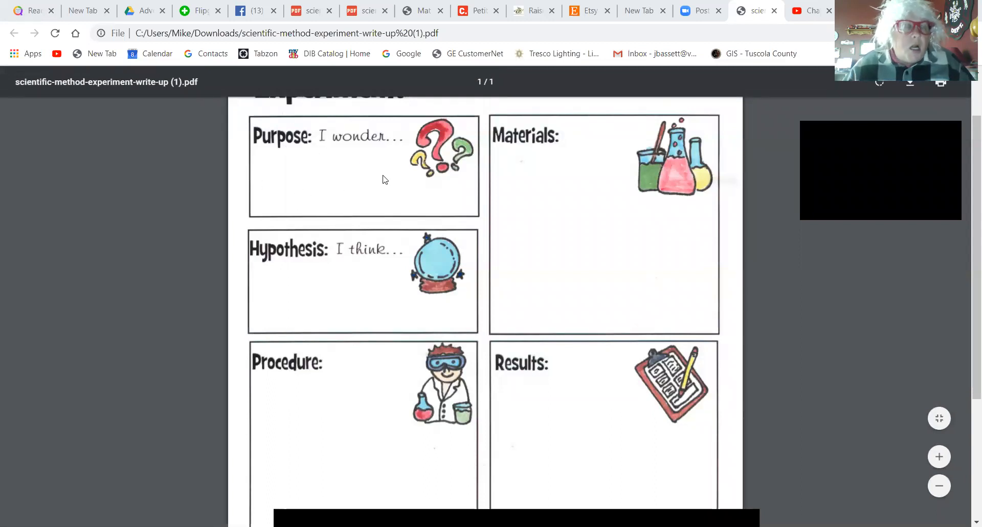
scroll(up, 3)
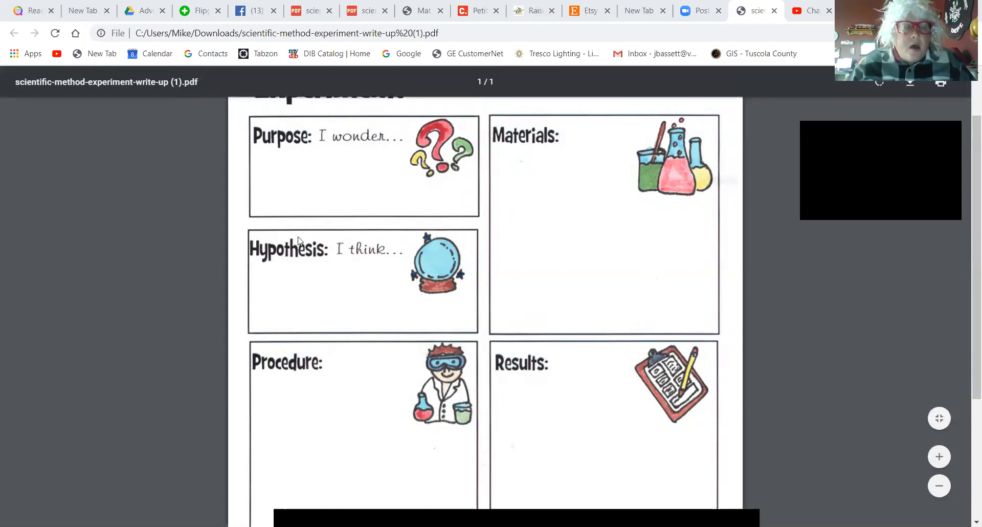
mouse_move(237, 246)
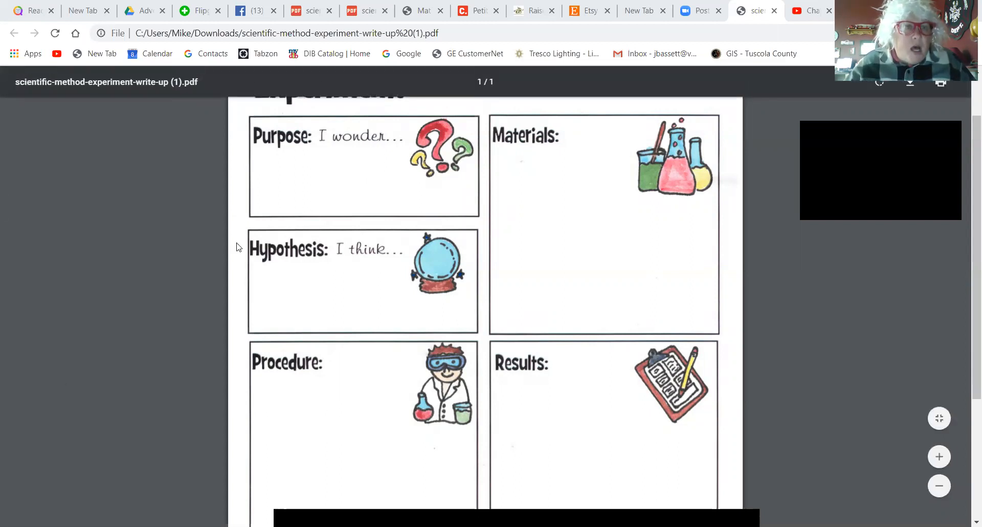
scroll(up, 3)
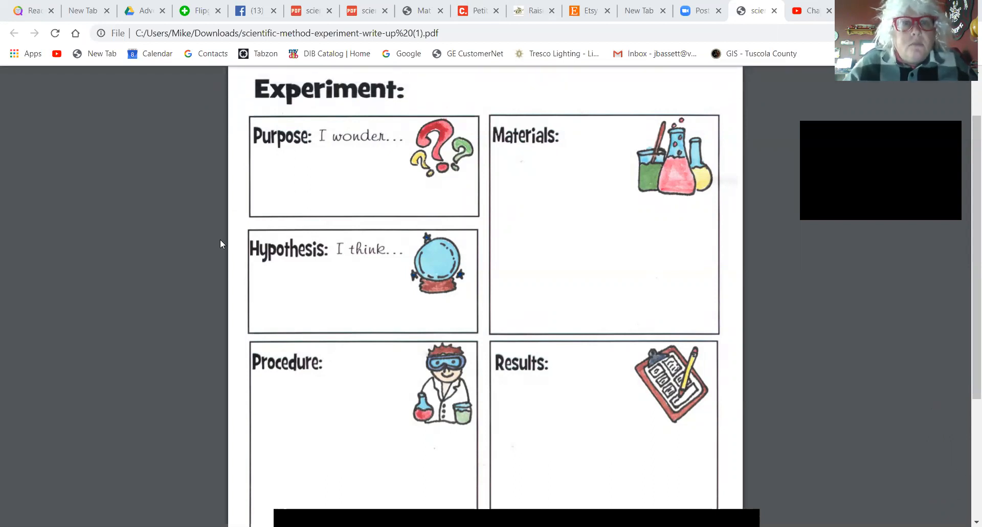
mouse_move(215, 263)
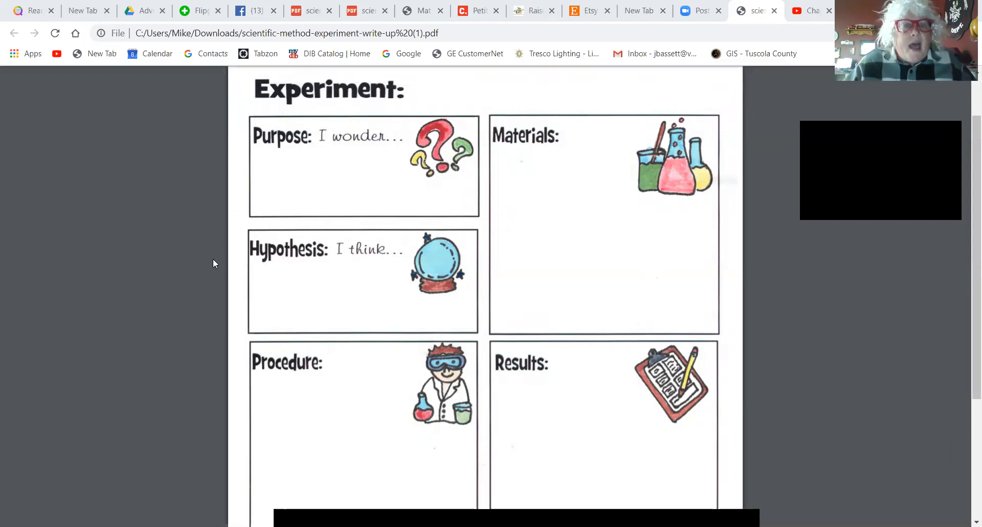
mouse_move(315, 306)
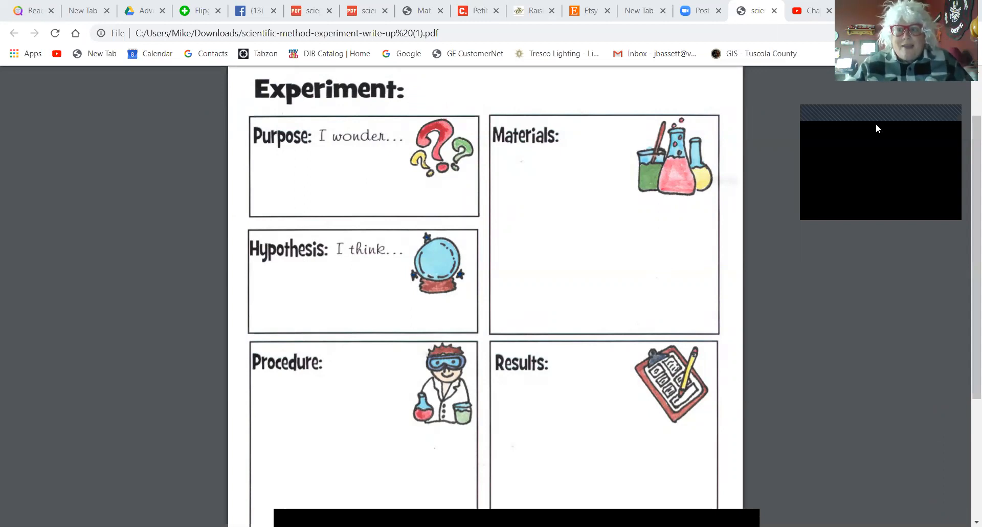
mouse_move(869, 481)
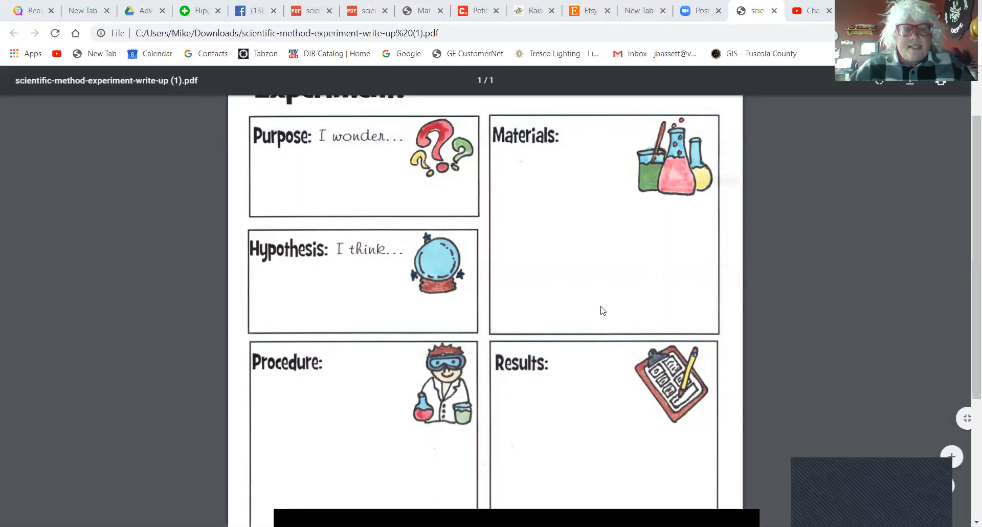
scroll(down, 3)
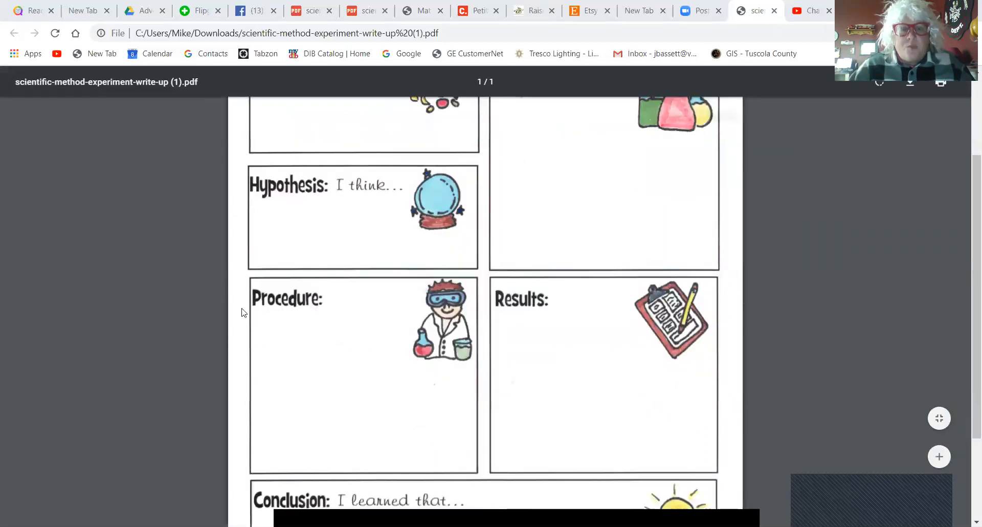
mouse_move(396, 343)
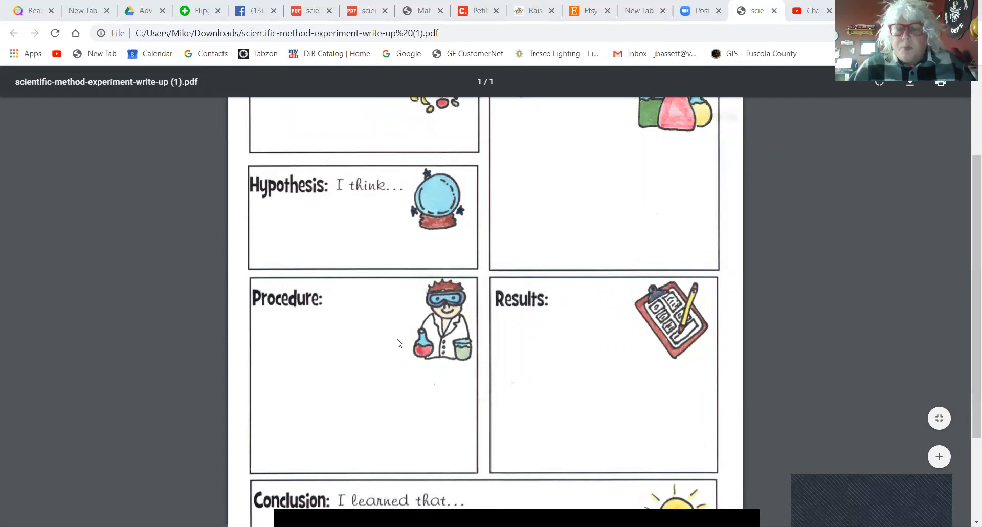
mouse_move(313, 289)
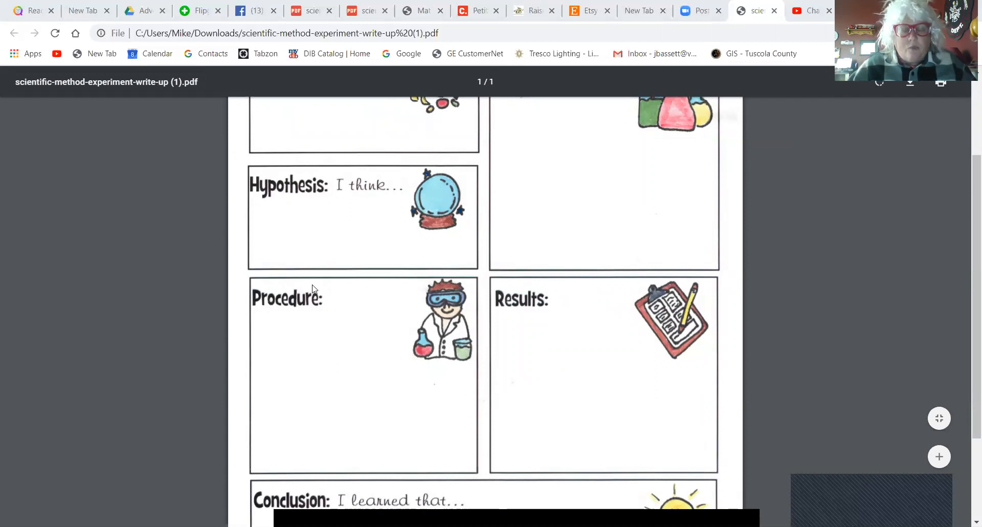
mouse_move(332, 330)
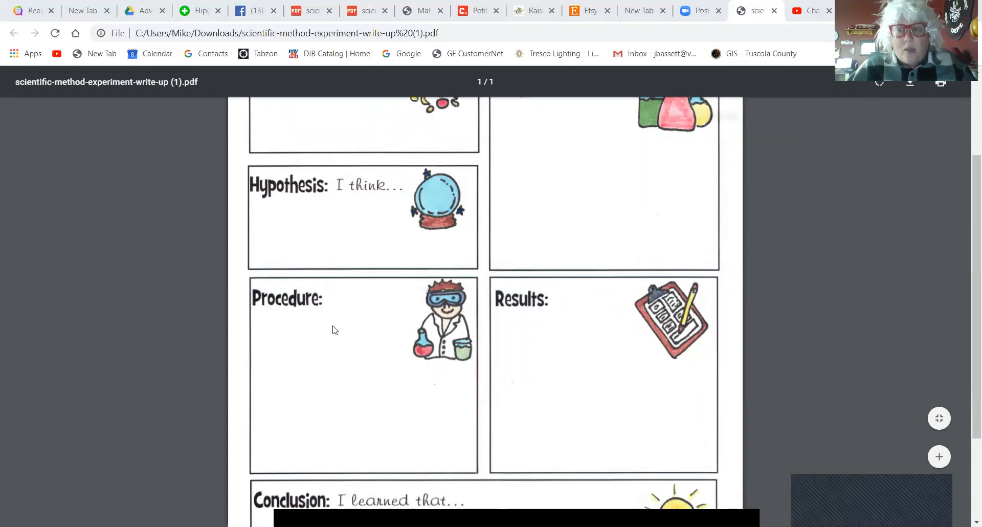
mouse_move(390, 376)
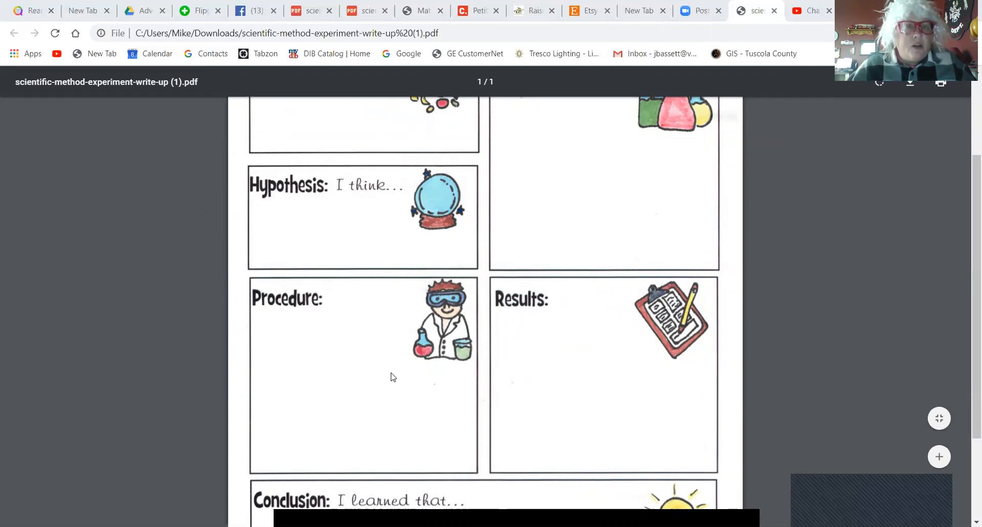
scroll(up, 3)
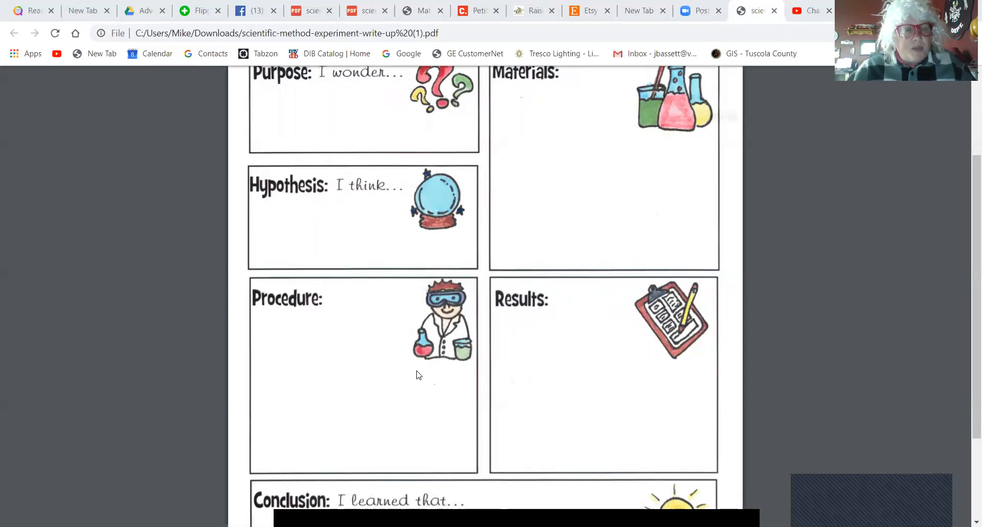
scroll(up, 3)
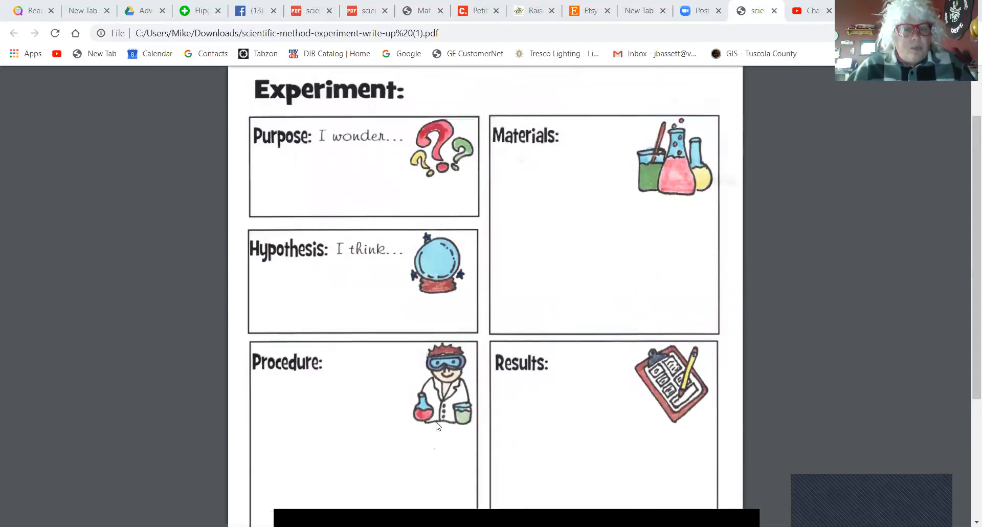
scroll(down, 3)
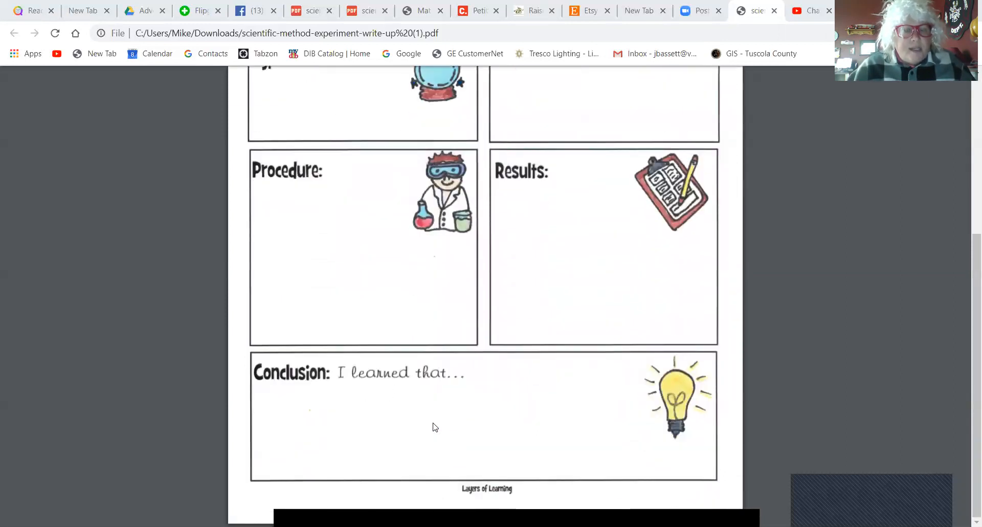
scroll(up, 3)
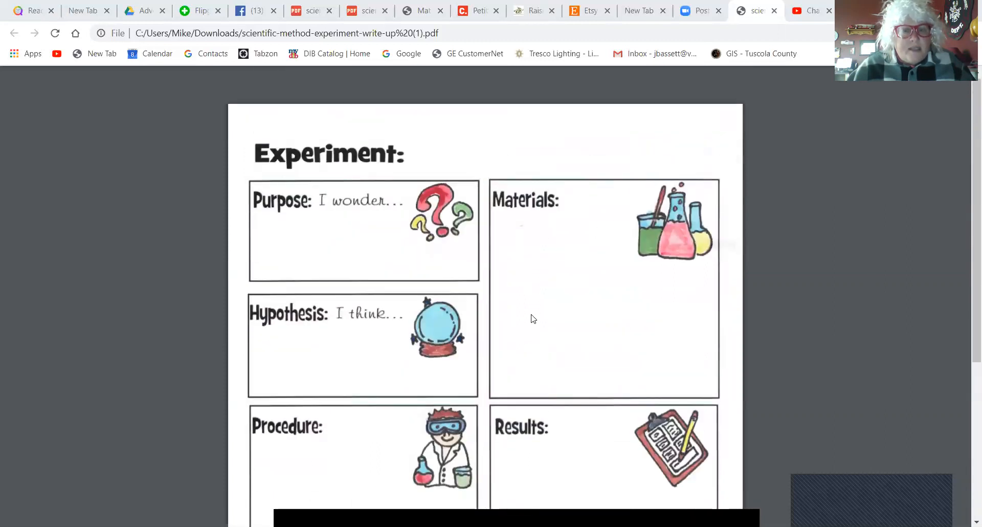
scroll(up, 3)
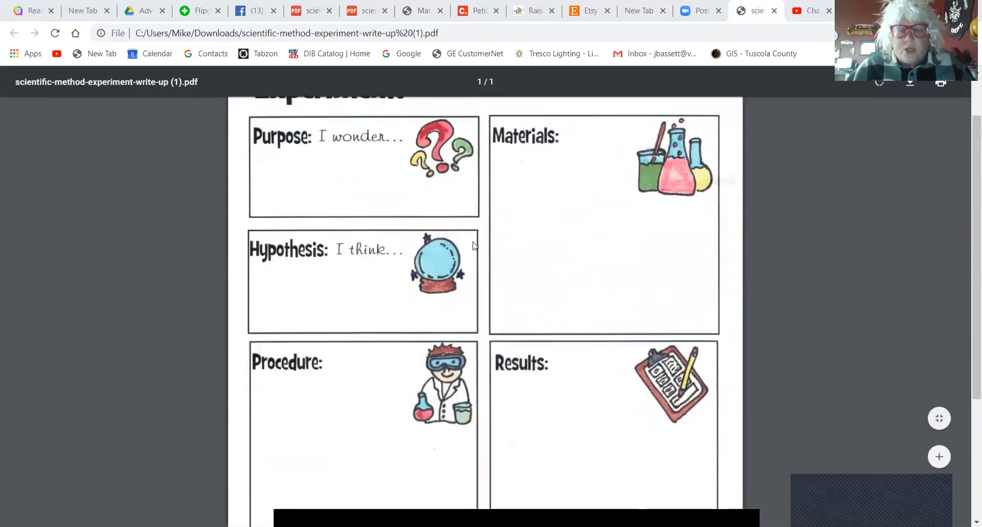
mouse_move(513, 295)
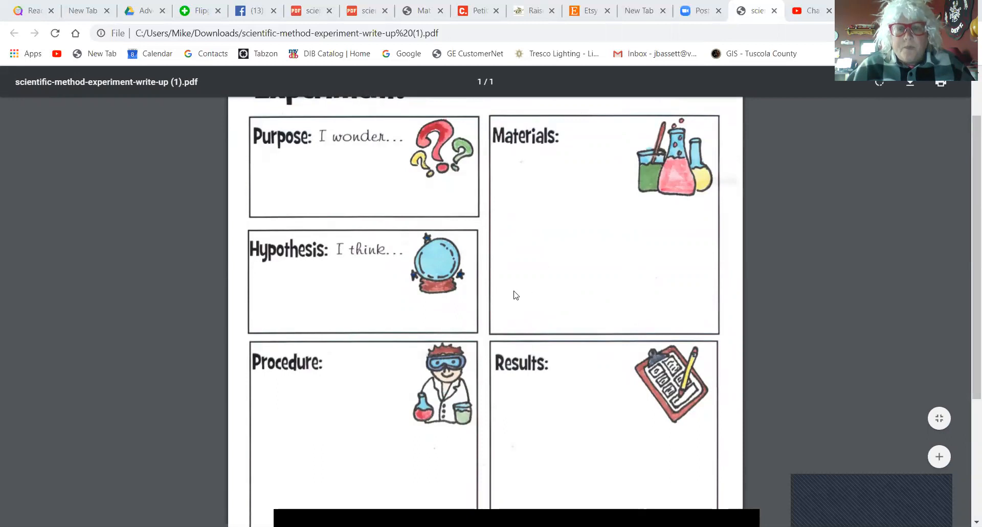
scroll(down, 3)
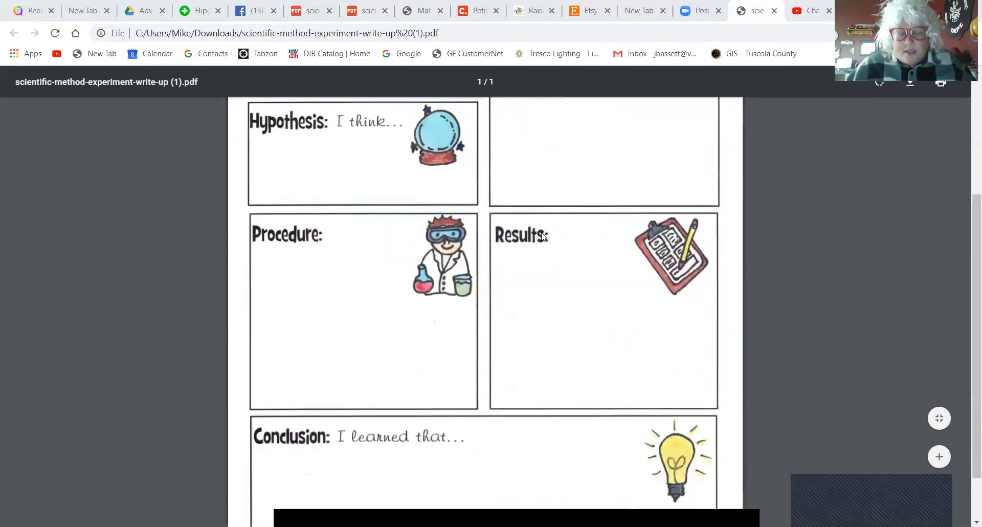
scroll(up, 3)
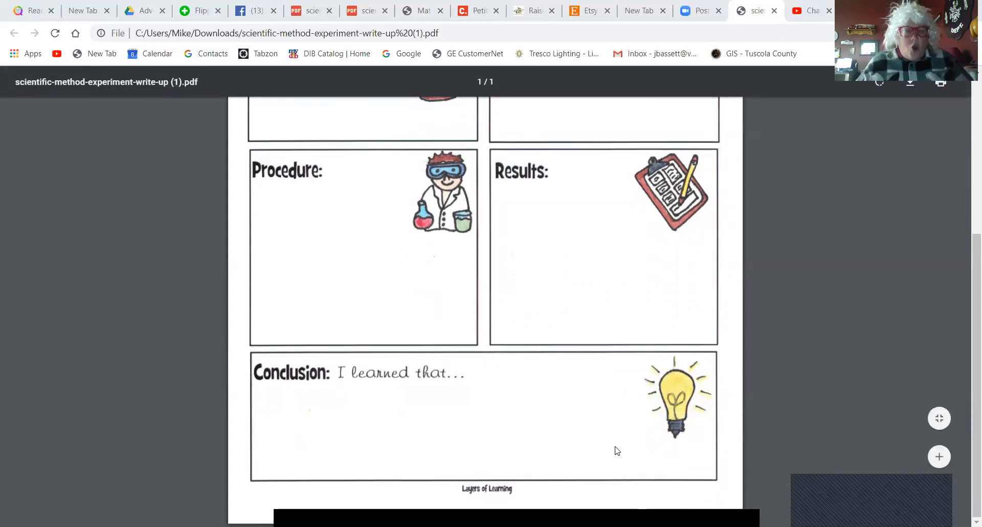
scroll(up, 3)
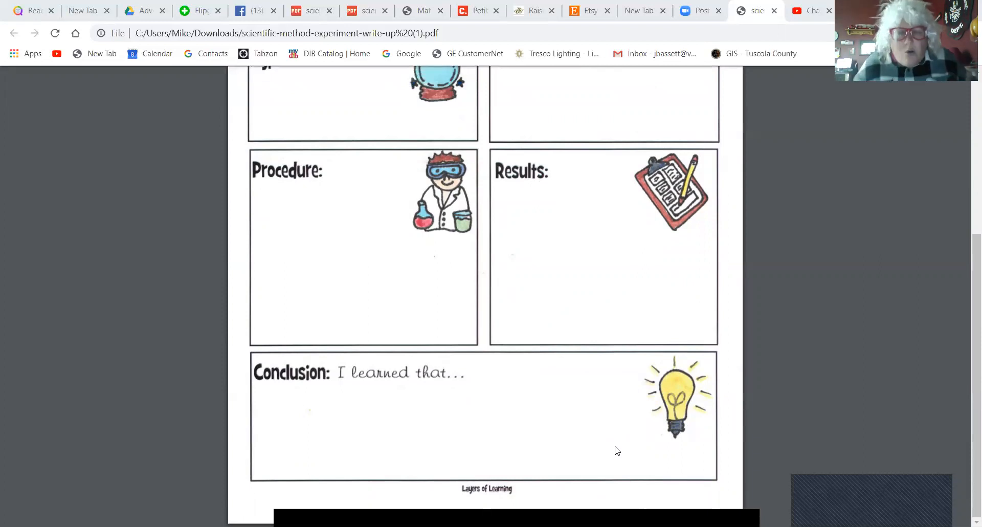